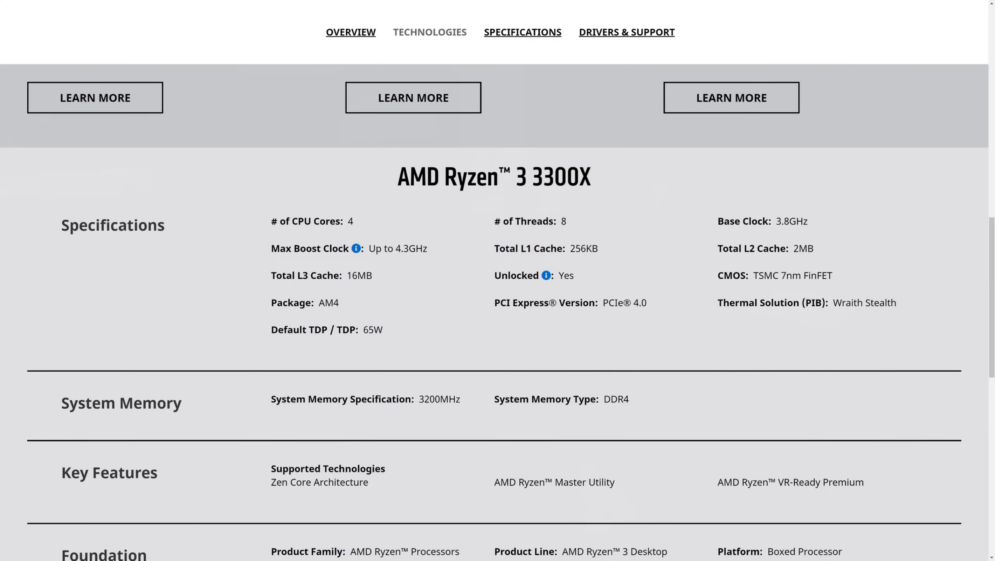
- Select the 'Up to 4.3GHz' Max Boost Clock value on the Ryzen 3 3300X page
left_click_drag(388, 248, 413, 248)
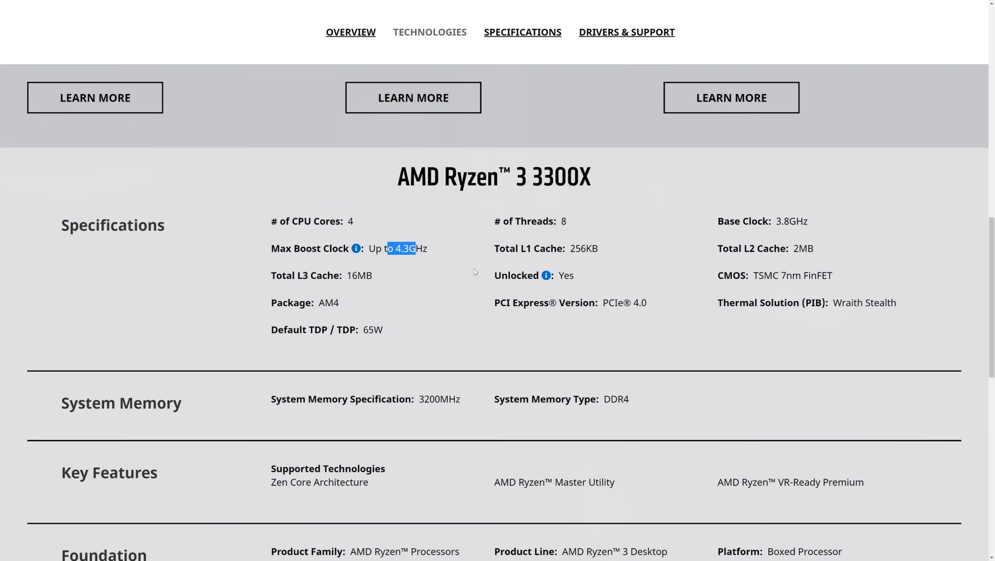